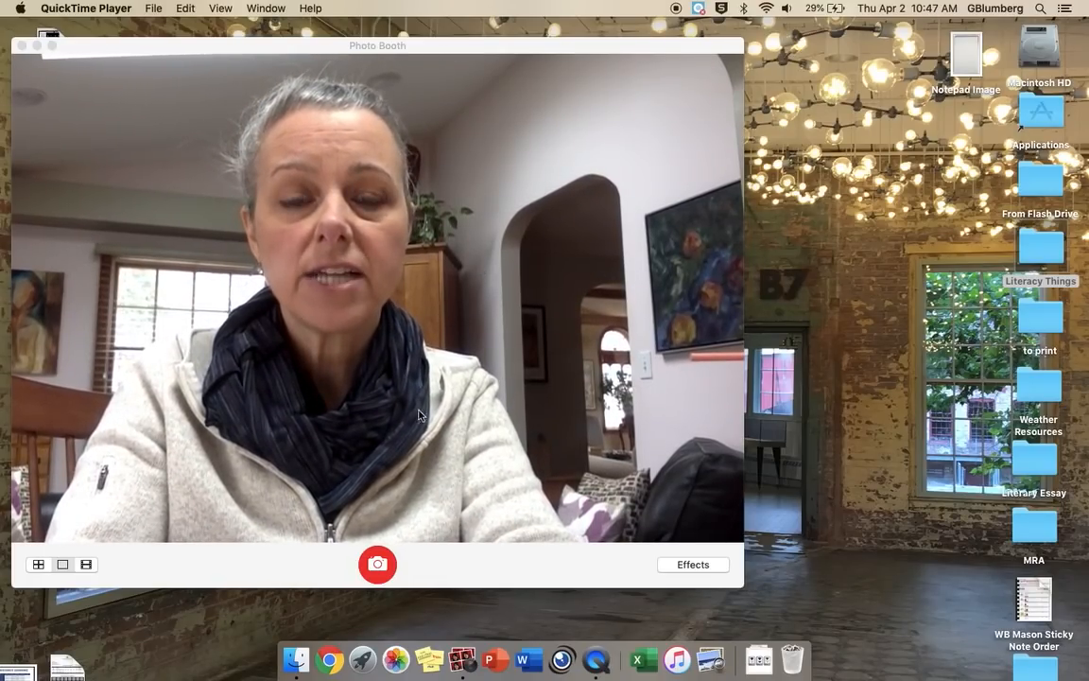
{"action": "mouse_move", "coordinate": [461, 658]}
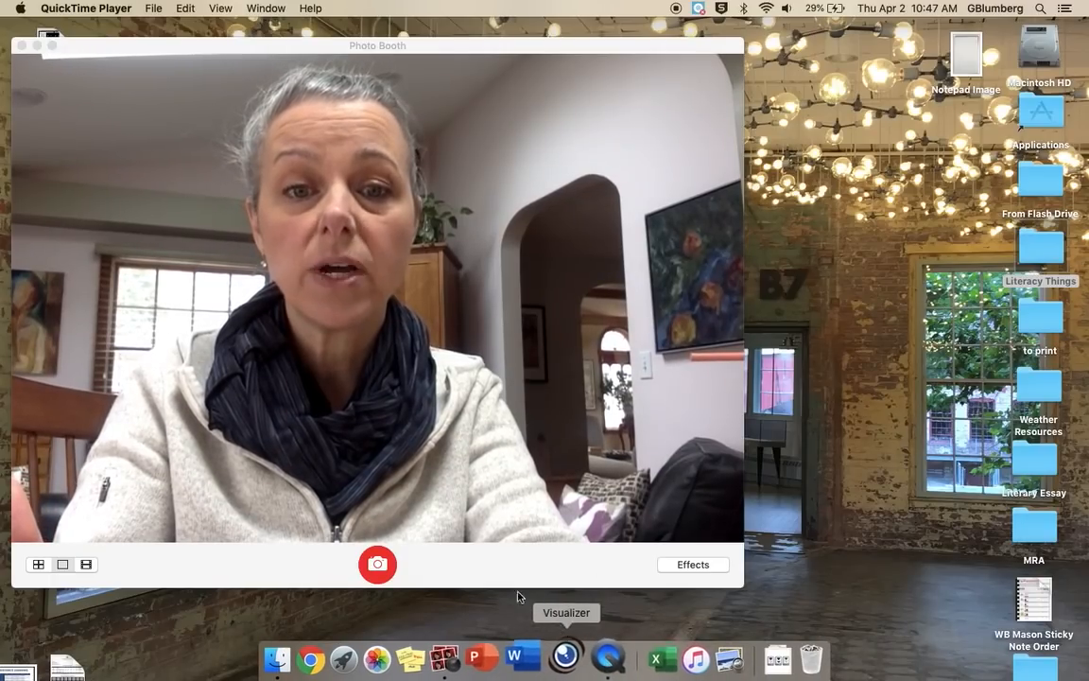
Bring QuickTime Player forward and start a New Movie Recording from the File menu
{"action": "left_click", "coordinate": [153, 8]}
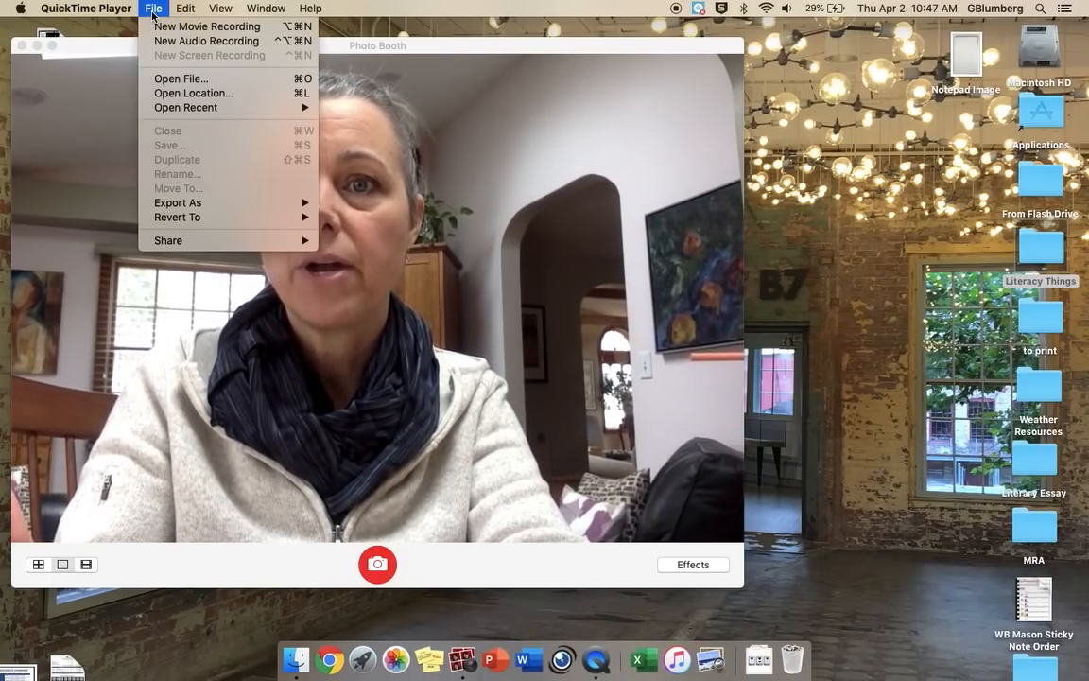
{"action": "mouse_move", "coordinate": [178, 203]}
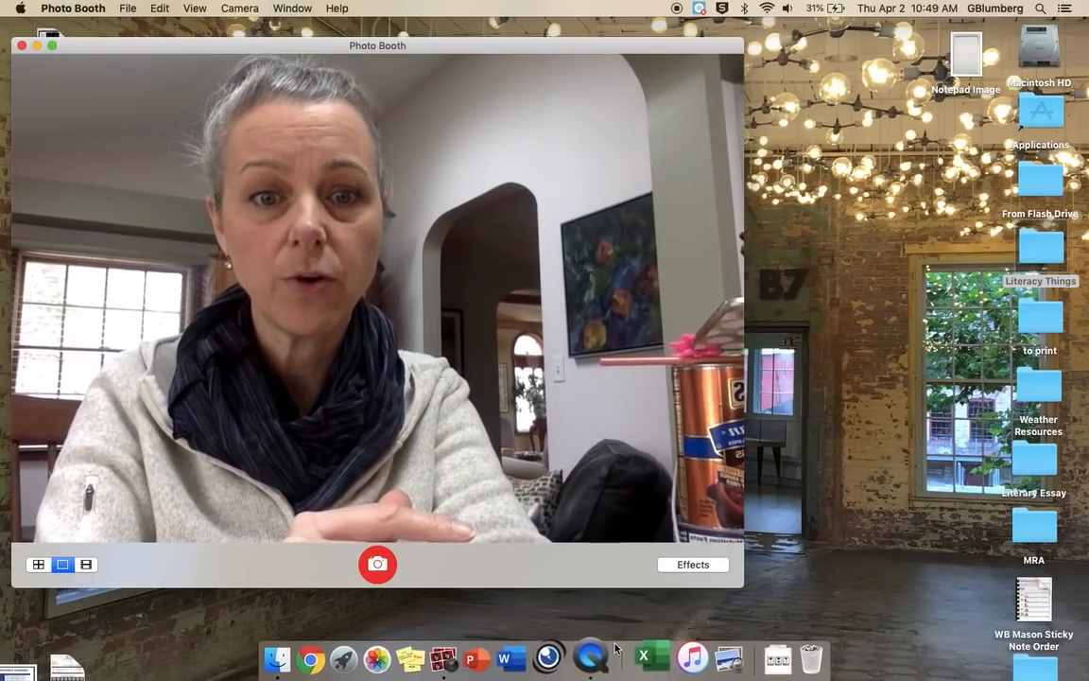
{"action": "left_click", "coordinate": [595, 658]}
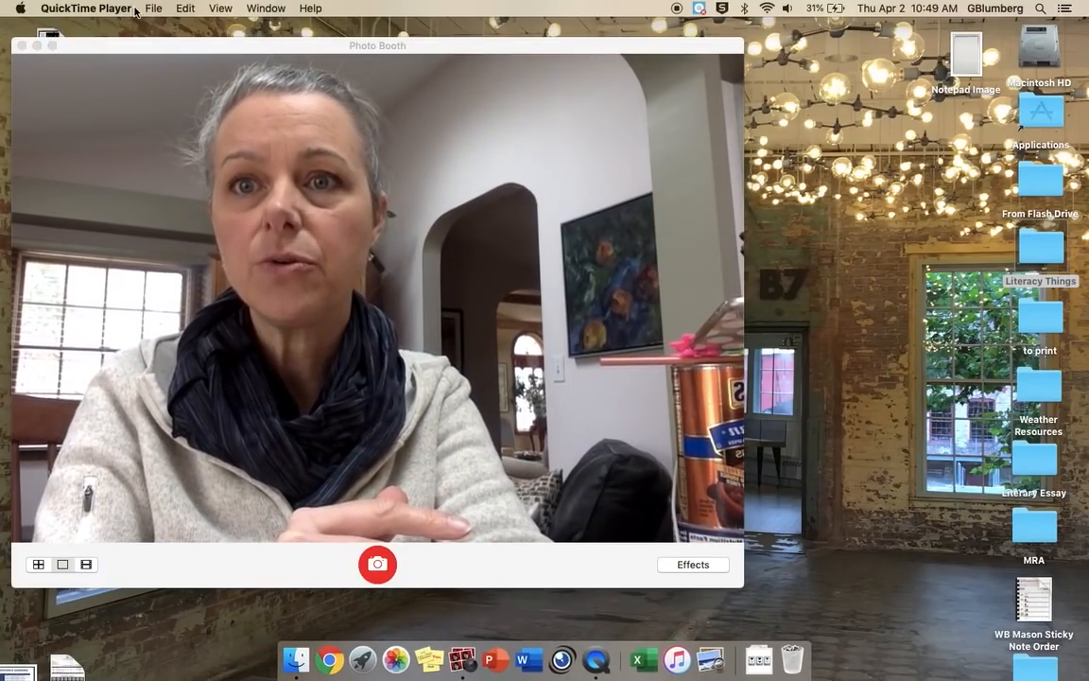
{"action": "left_click", "coordinate": [153, 8]}
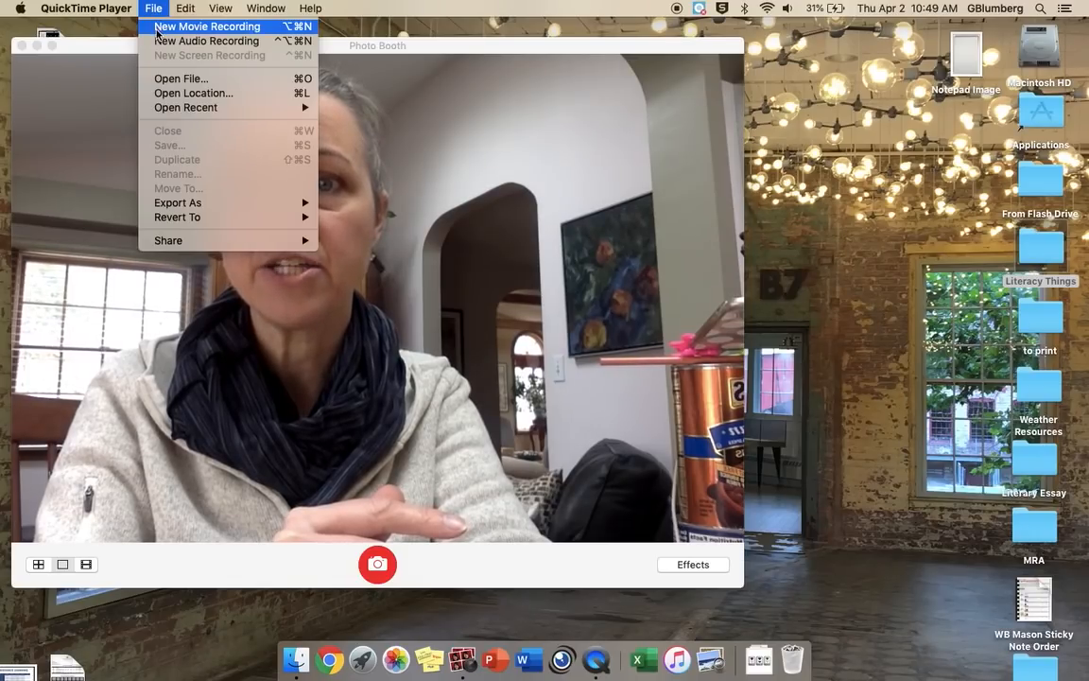
{"action": "left_click", "coordinate": [206, 26]}
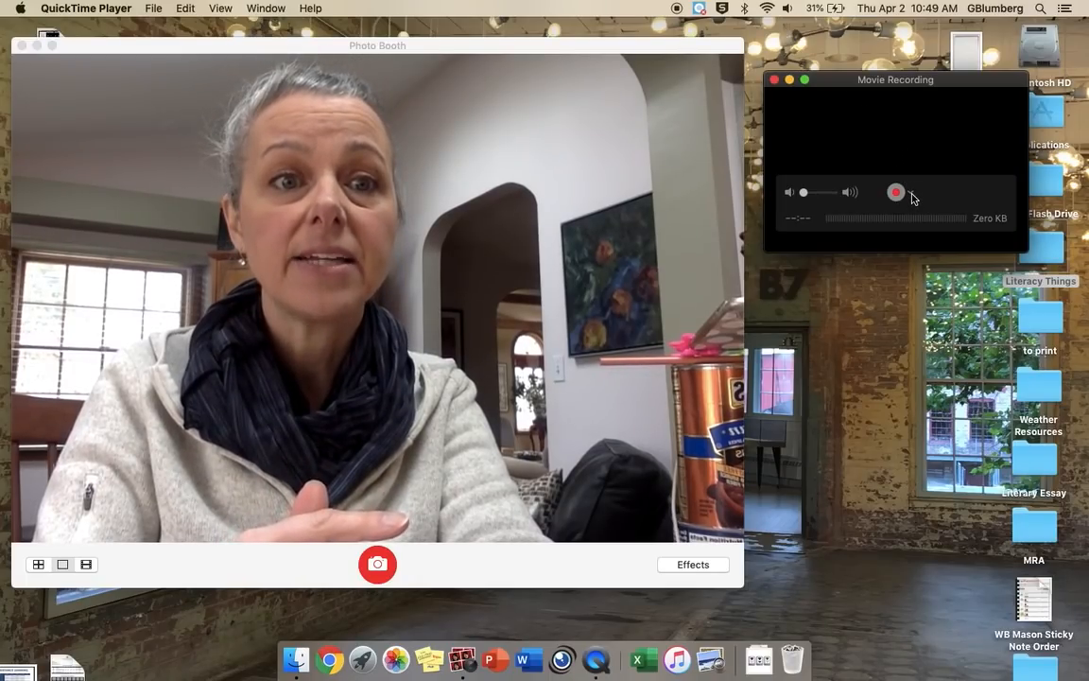
Choose the iPhone as the recording camera from the record-button options
{"action": "left_click", "coordinate": [896, 193]}
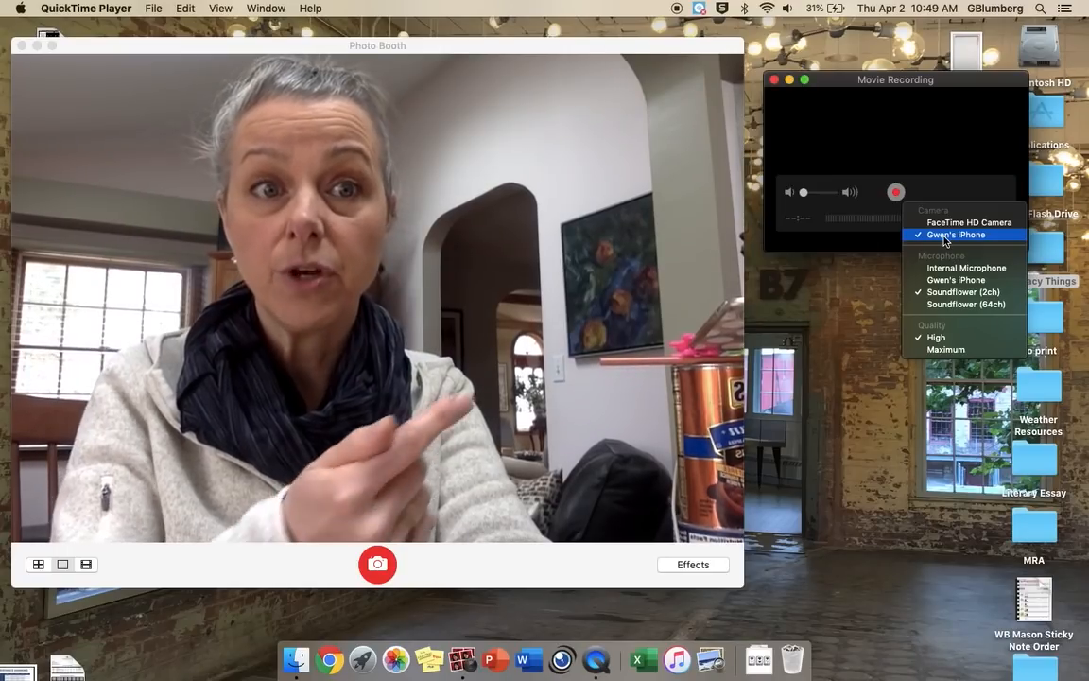
{"action": "left_click", "coordinate": [956, 235]}
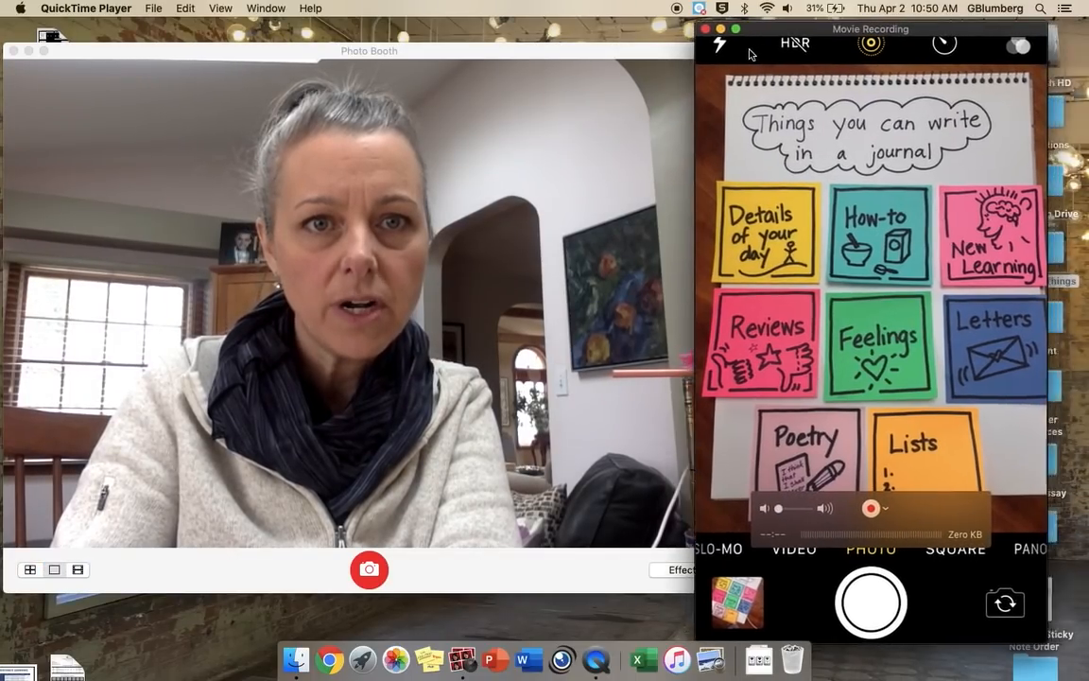
Move the Movie Recording window beside the webcam view and reopen the File menu
{"action": "left_click_drag", "start_coordinate": [870, 28], "coordinate": [730, 34]}
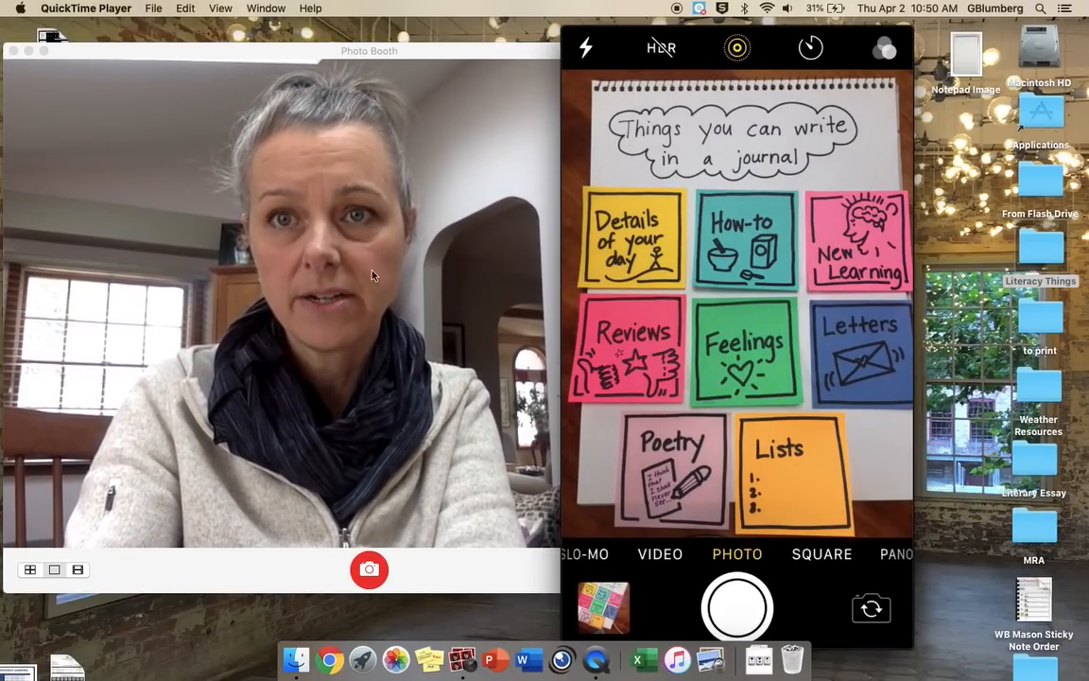
{"action": "left_click", "coordinate": [153, 7]}
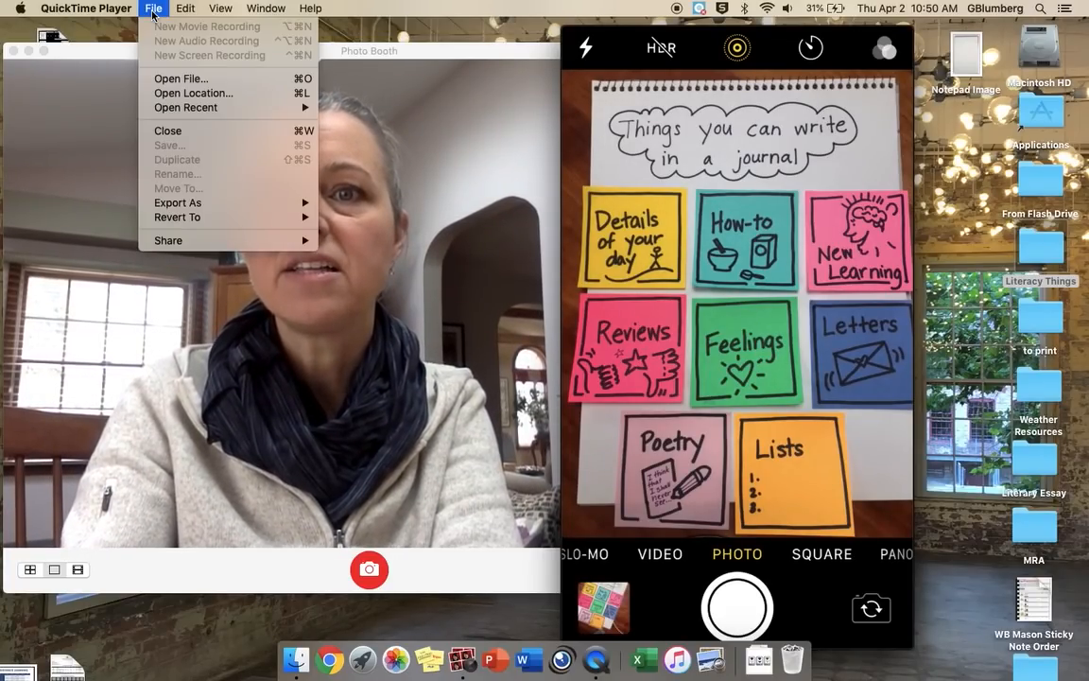